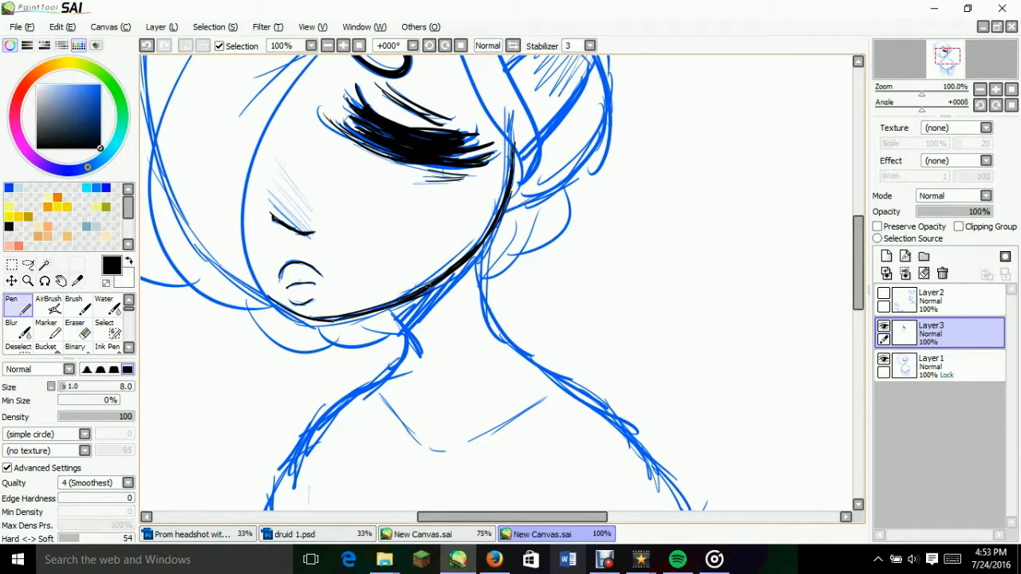
Scroll the canvas while inking the closed eyelashes and jawline in black
scroll("down", 3)
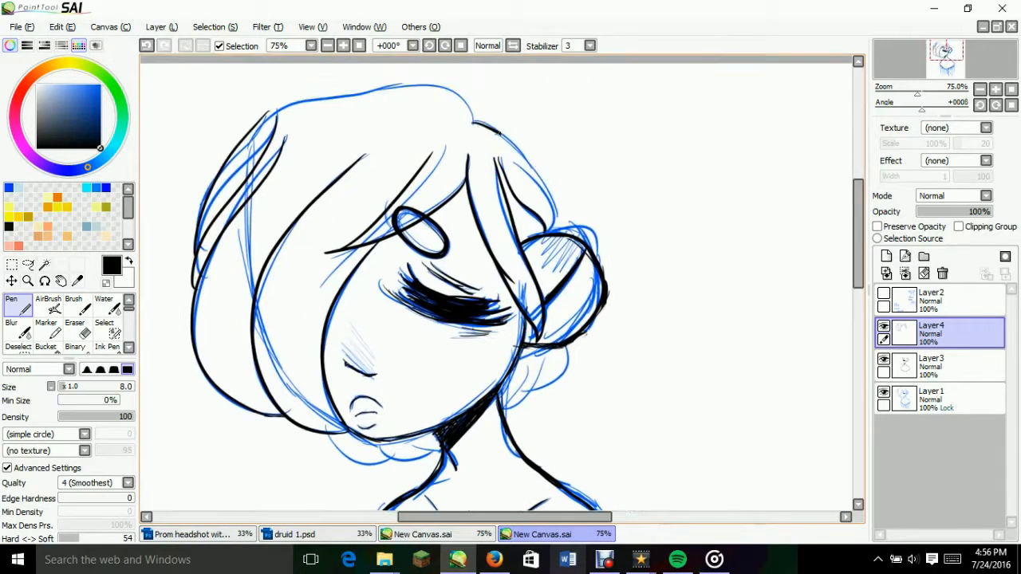
Ink the hair outline in black on Layer4 above the sketch
left_click_drag(507, 120, 558, 232)
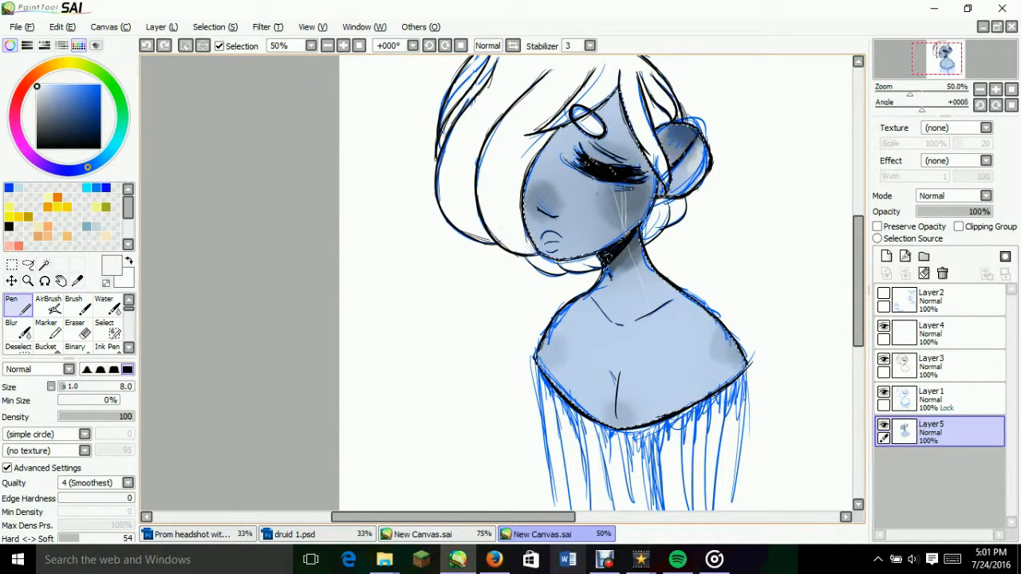
Scroll the view while painting pale blue skin and grey-blue shading on Layer5
scroll("down", 3)
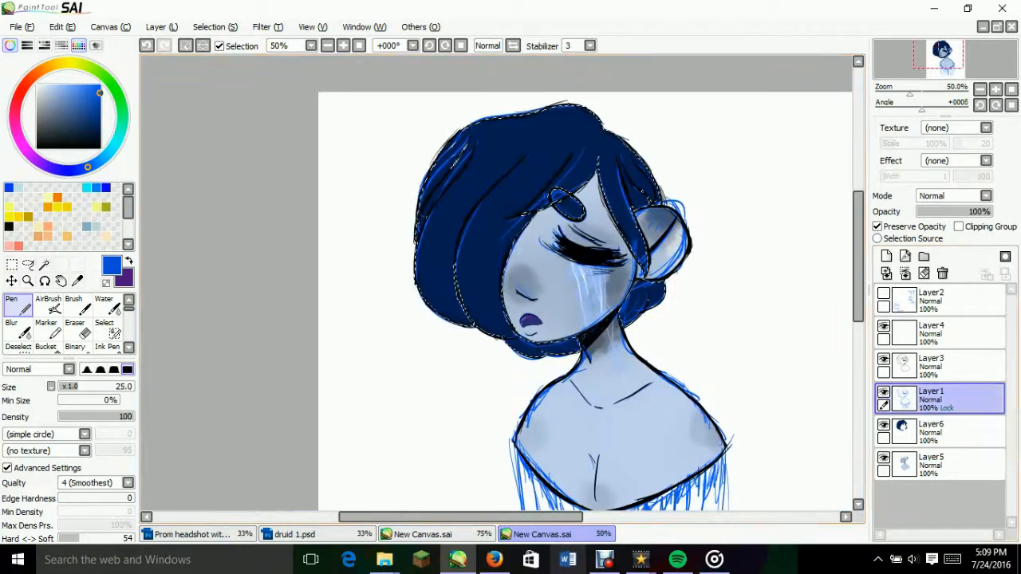
Choose a tool in the left toolbar while filling hair dark blue and lips purple
left_click(48, 307)
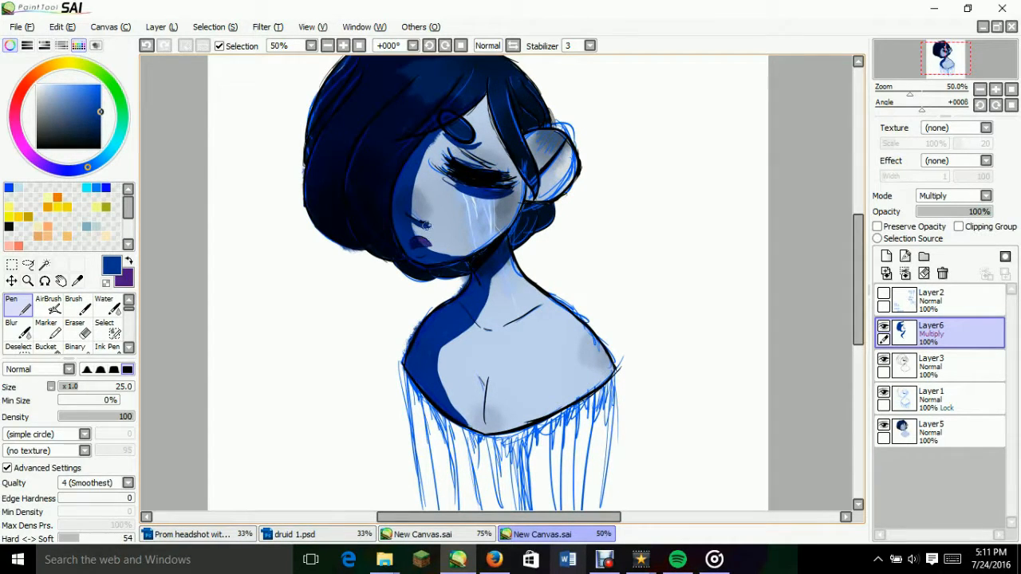
Paint dark blue Multiply shadow across the left side of the face and neck
left_click_drag(526, 139, 559, 183)
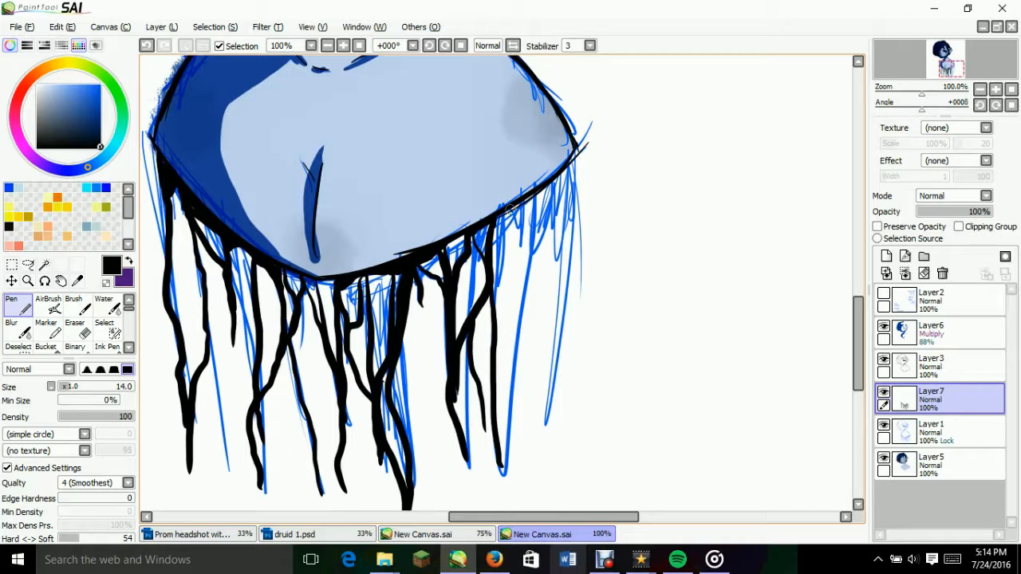
Draw a long black drip stroke hanging down below the neckline
left_click_drag(511, 212, 498, 471)
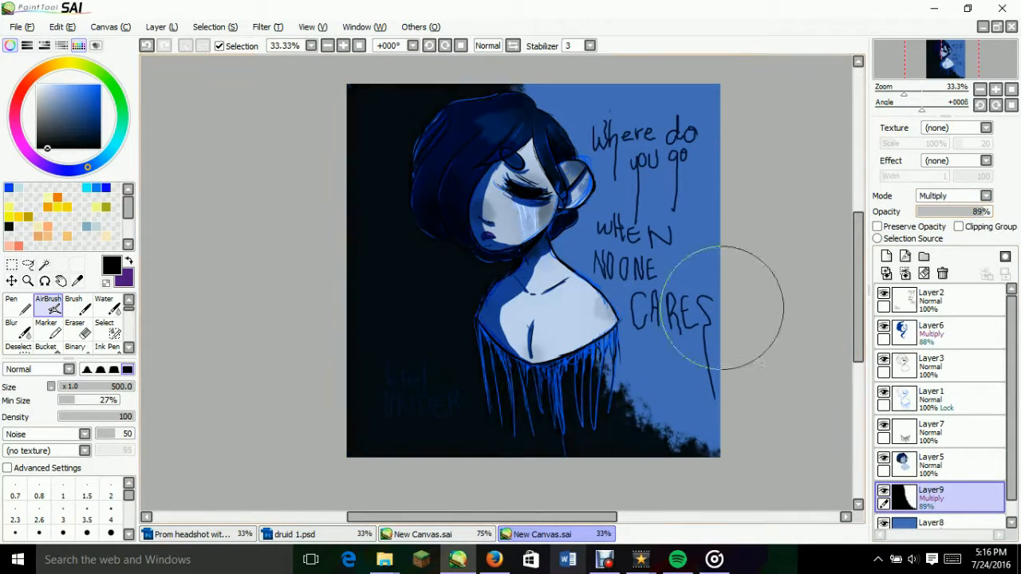
Select the Eraser to trim the dark left-side shadow
left_click(74, 309)
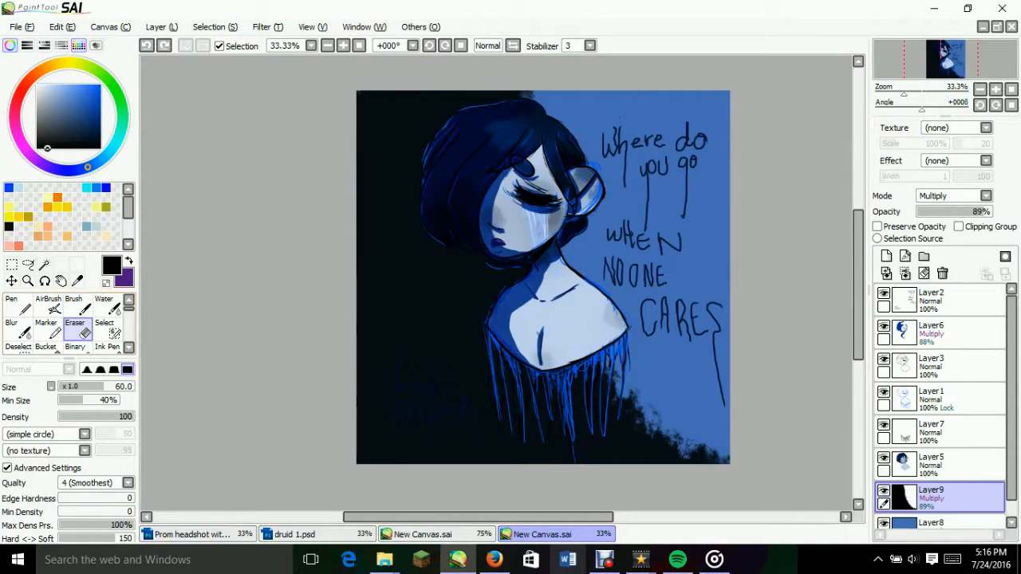